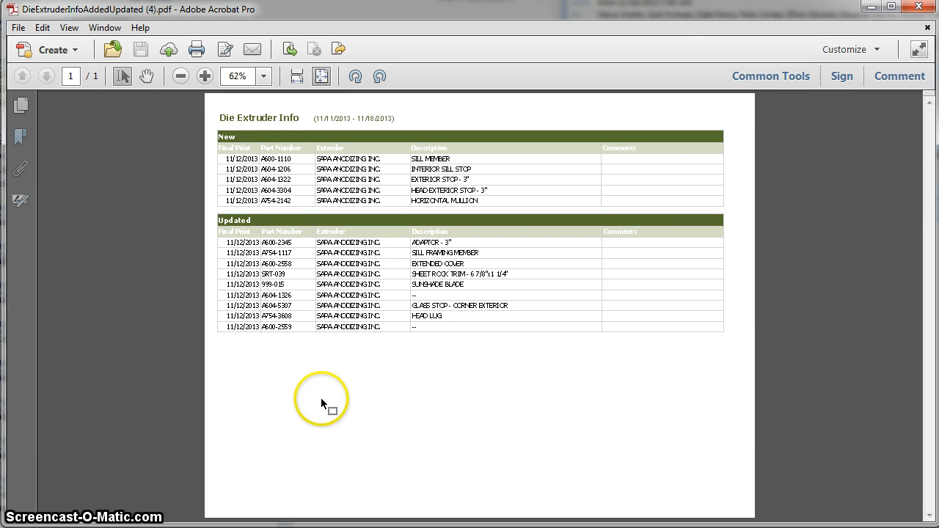
mouse_move(379, 141)
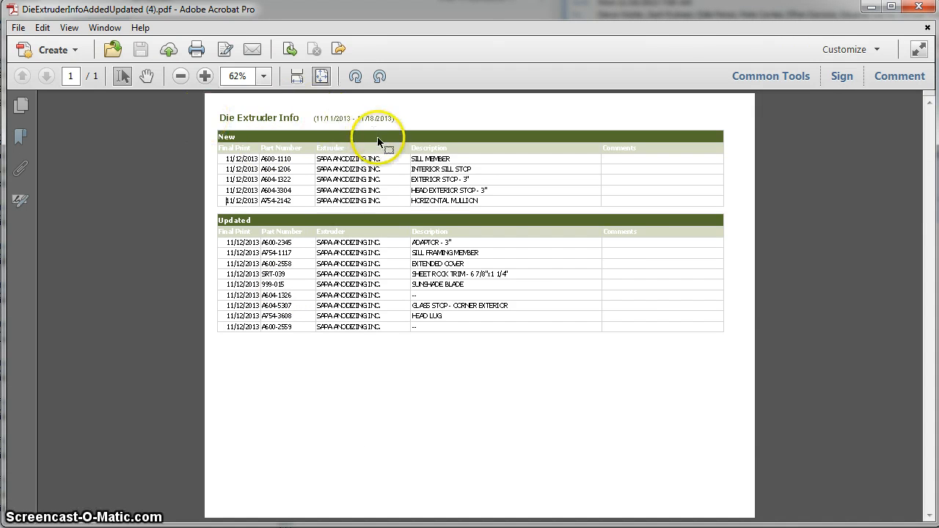
mouse_move(631, 194)
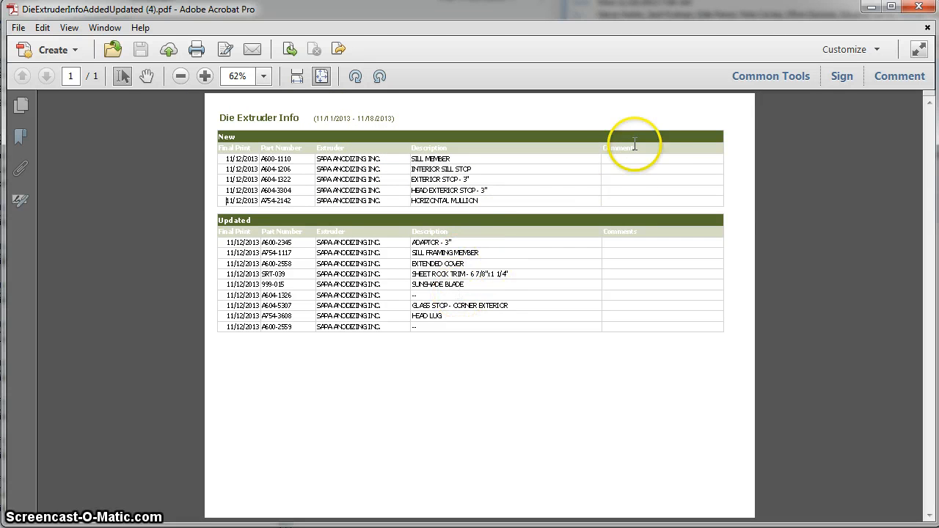
mouse_move(648, 302)
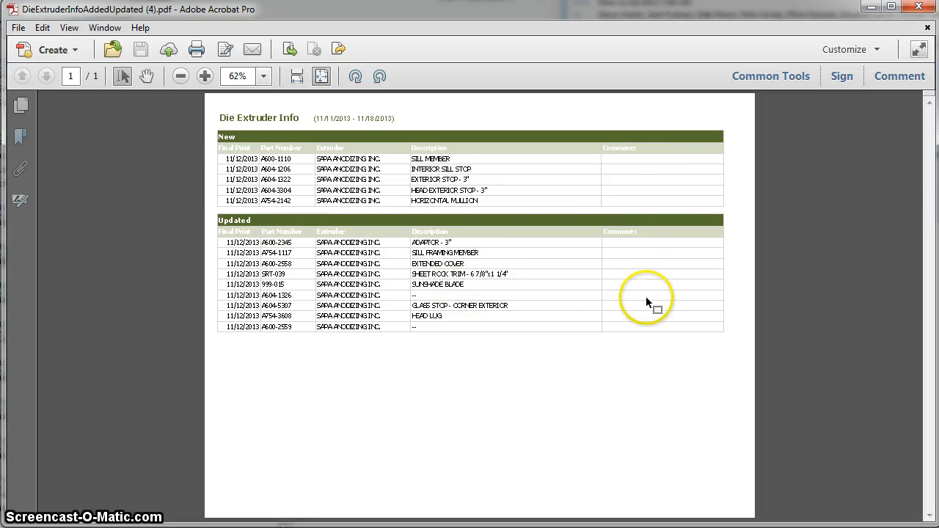
mouse_move(645, 317)
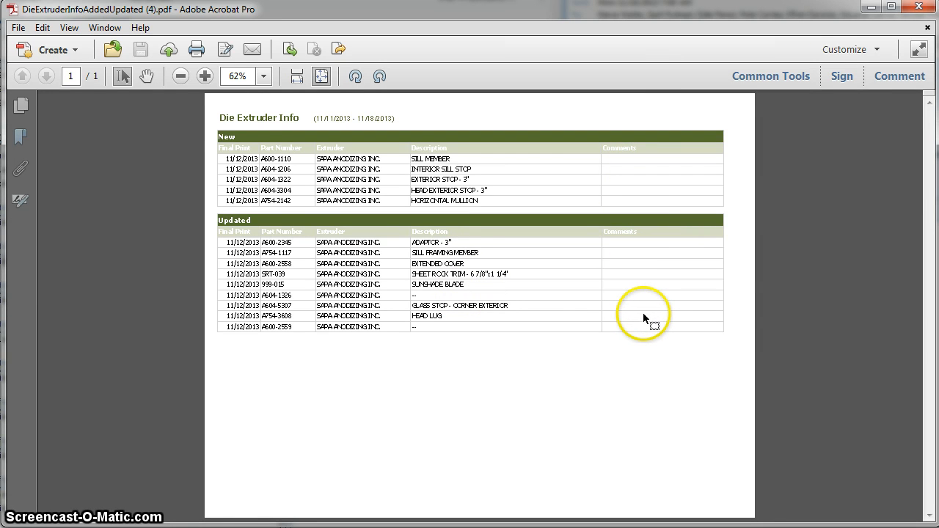
mouse_move(631, 176)
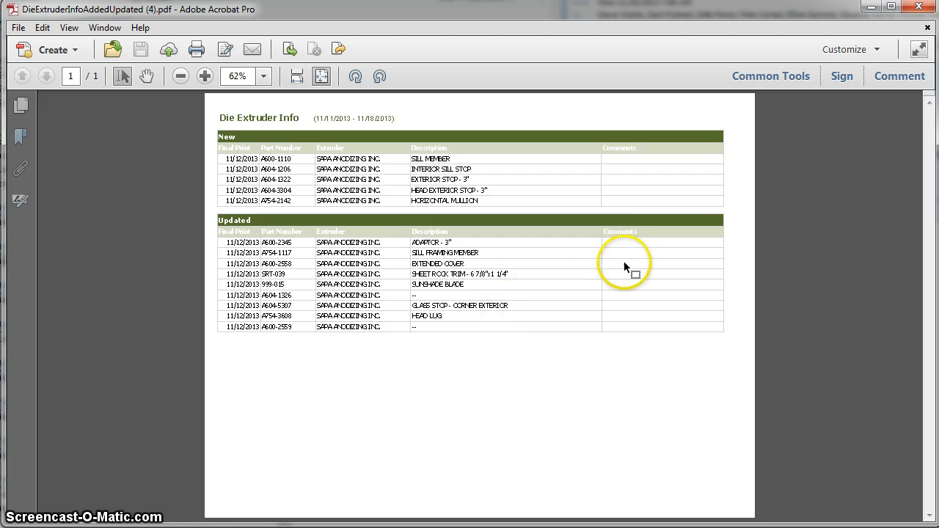
mouse_move(633, 258)
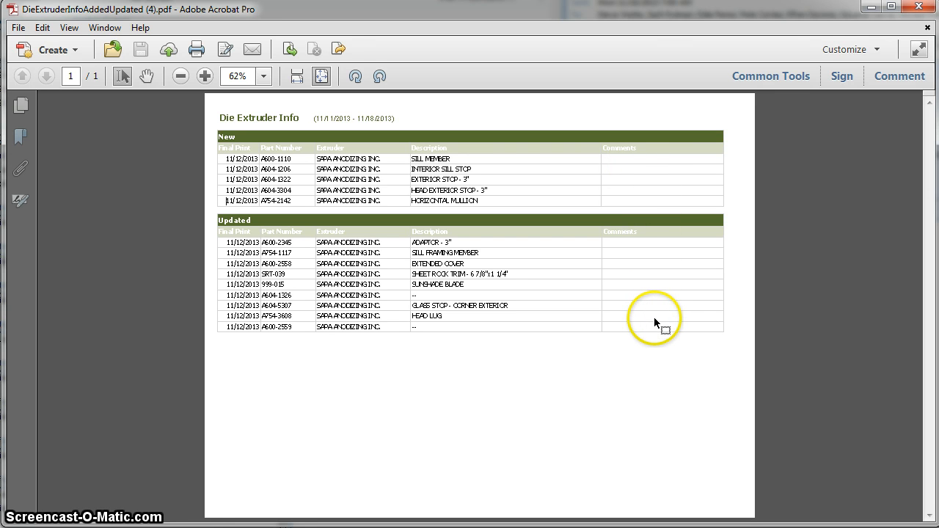
mouse_move(655, 323)
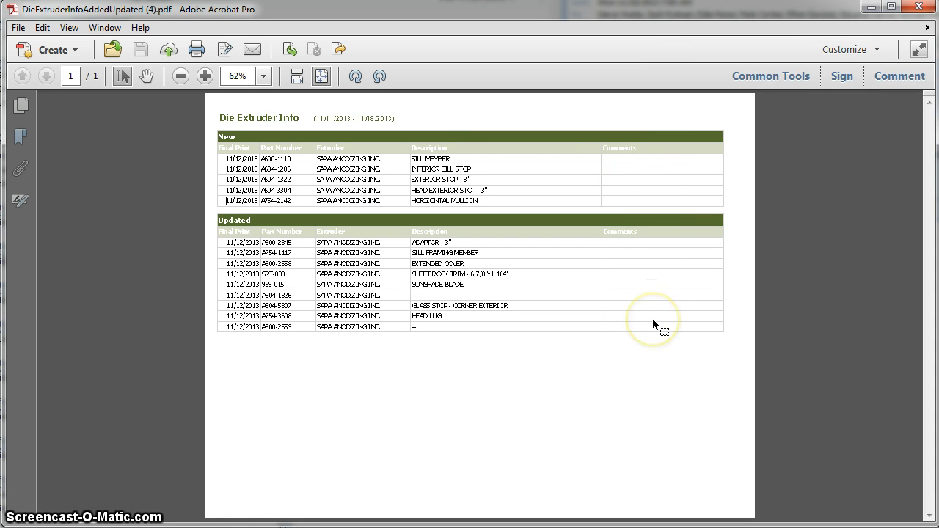
mouse_move(491, 160)
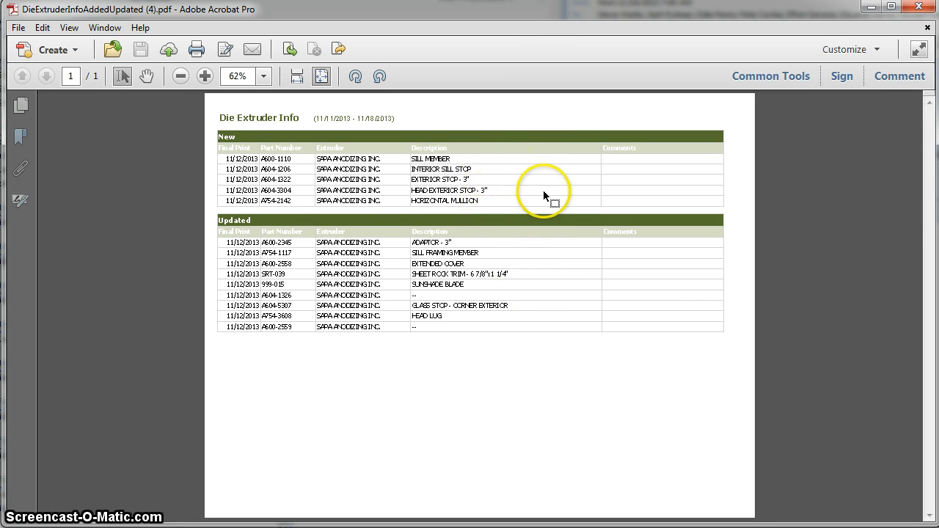
mouse_move(634, 327)
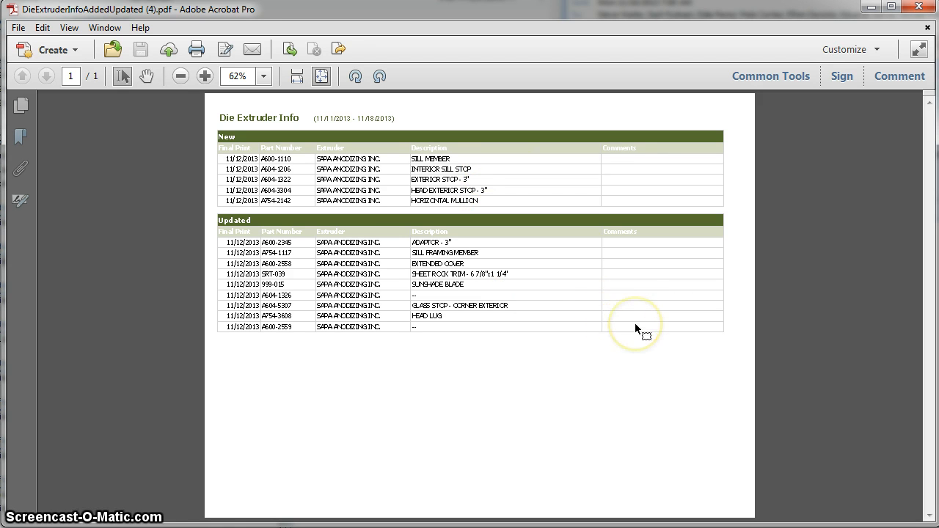
mouse_move(555, 197)
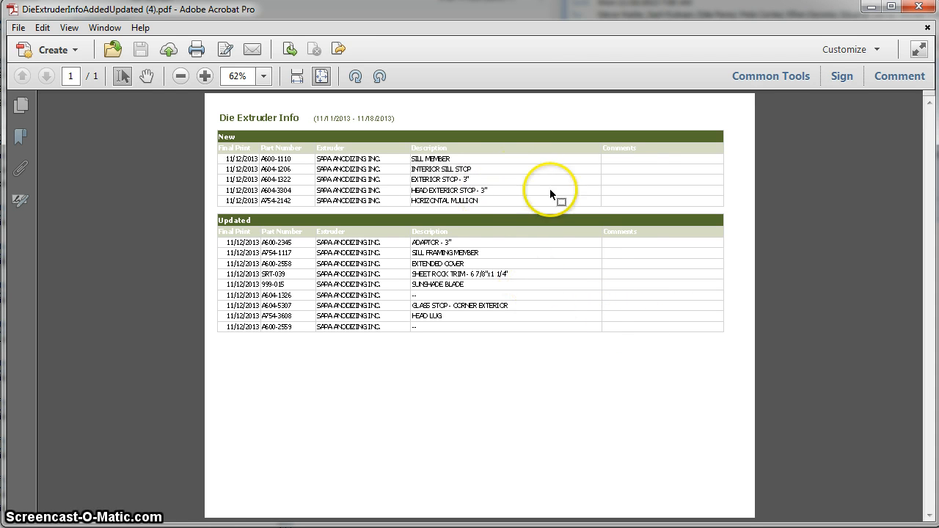